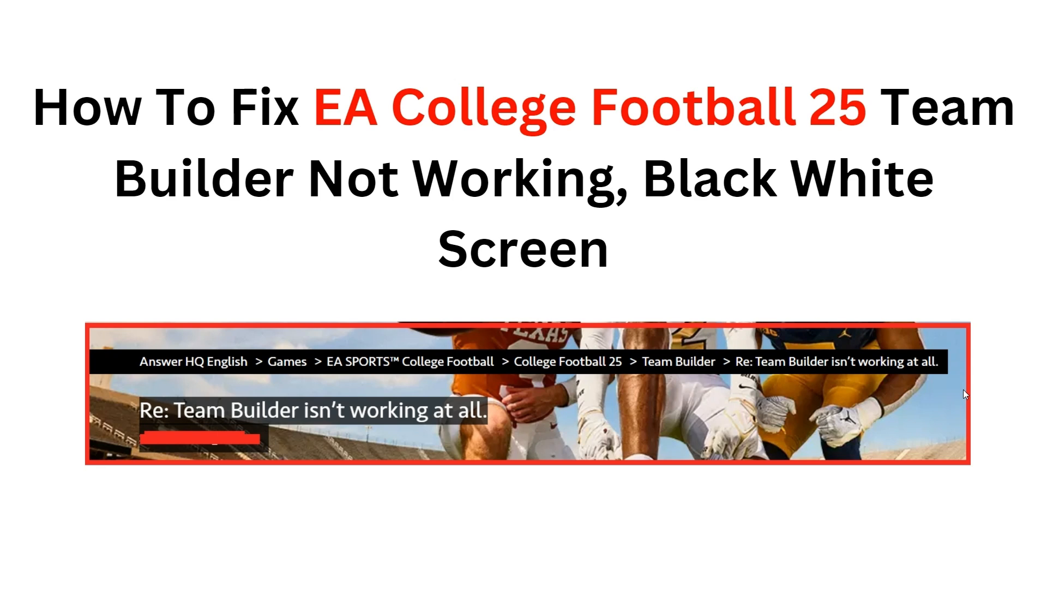
Step: Leave the Team Builder fix title slide and land on the Windows desktop
{"action": "scroll", "scroll_direction": "down", "scroll_amount": 3}
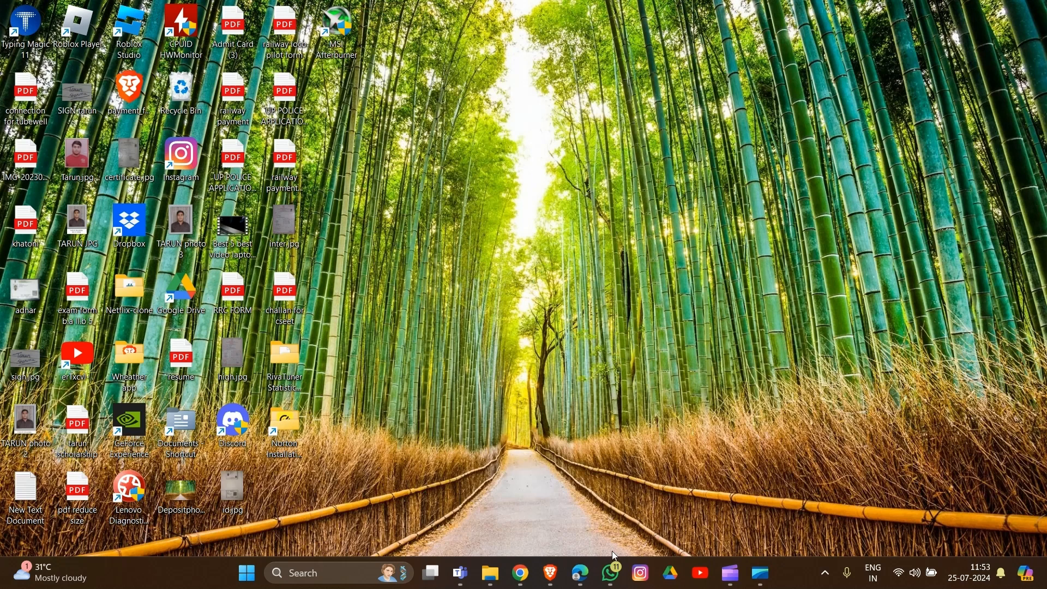
Step: Launch a new InPrivate browsing window from Edge's main menu
{"action": "left_click", "coordinate": [579, 573]}
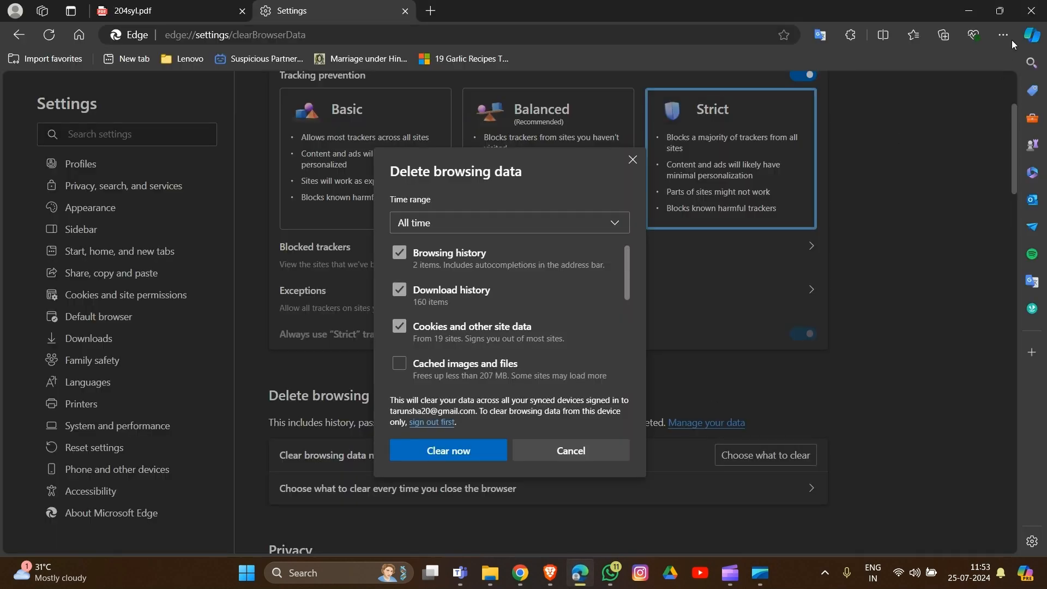
{"action": "left_click", "coordinate": [1003, 35]}
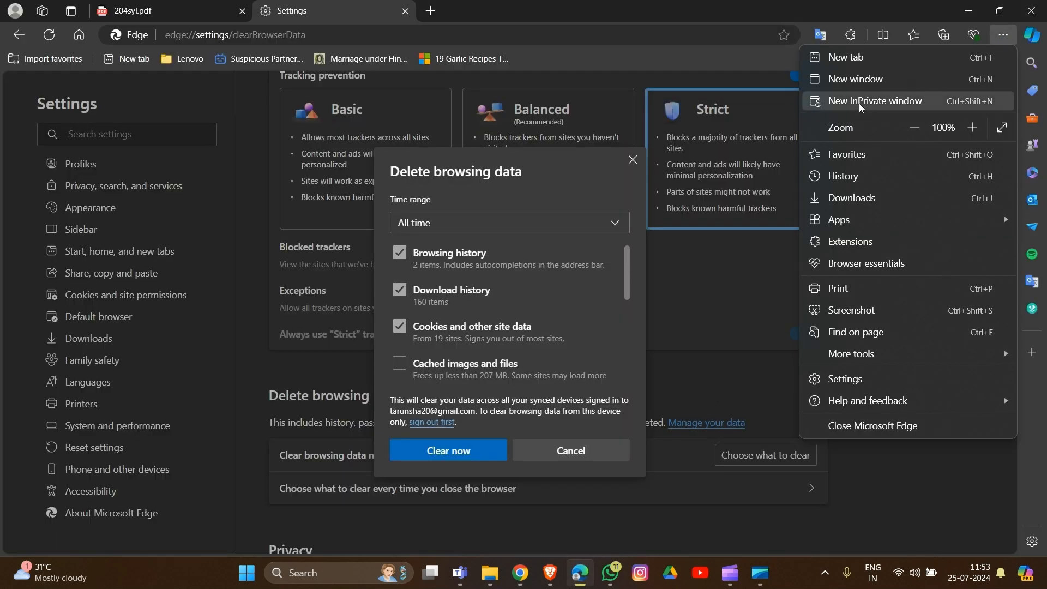
{"action": "mouse_move", "coordinate": [933, 106]}
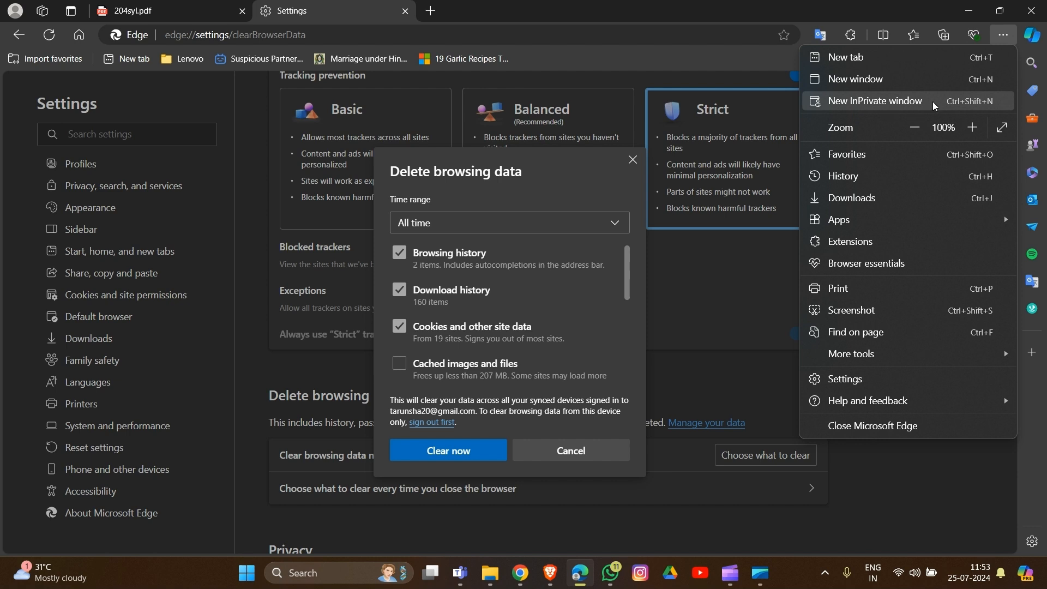
{"action": "left_click", "coordinate": [873, 100]}
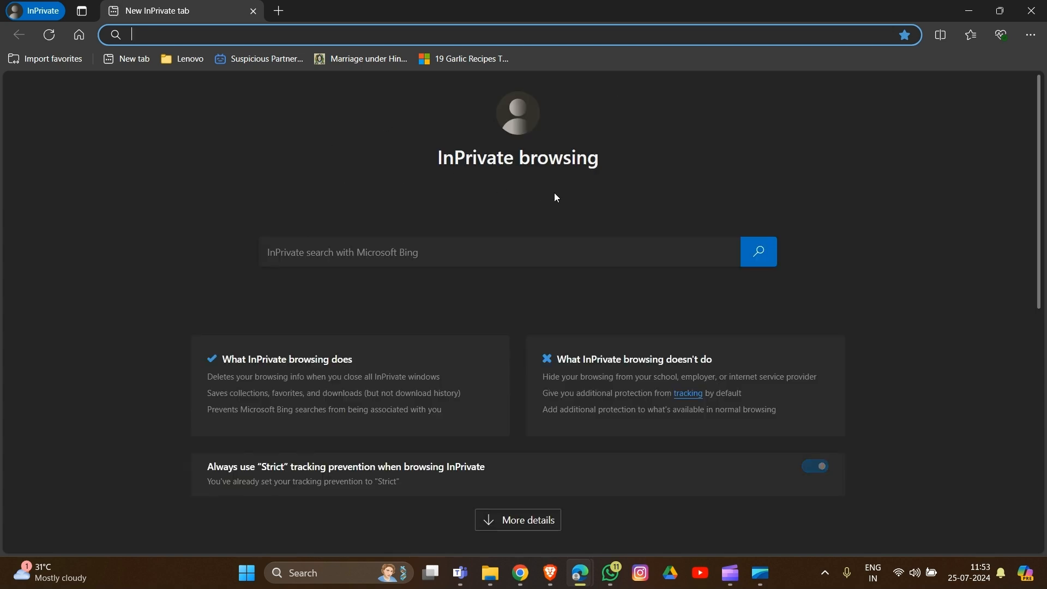
{"action": "mouse_move", "coordinate": [684, 352]}
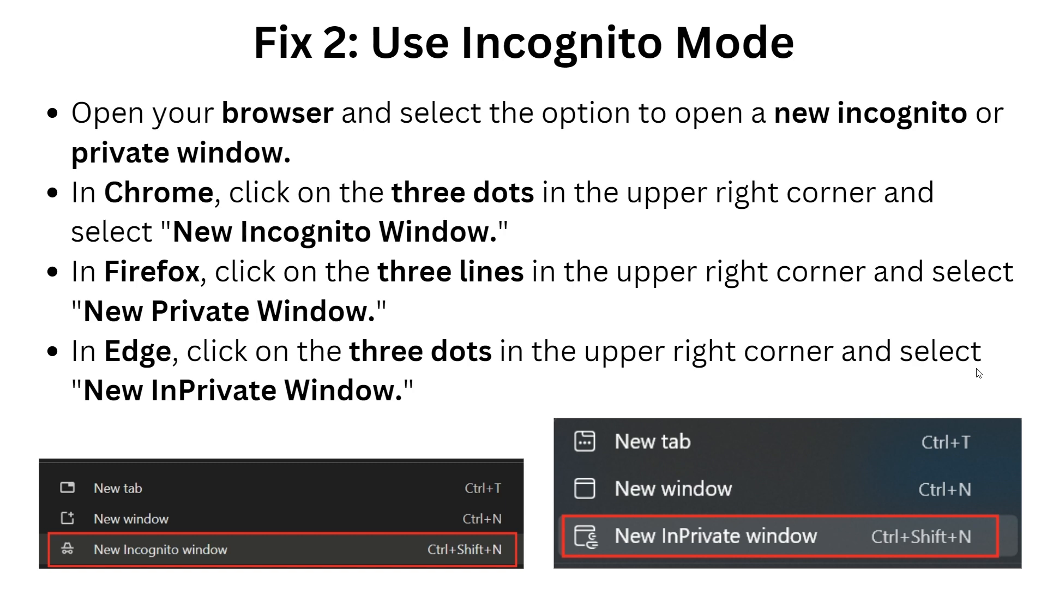
Step: Advance to the 'Fix 2: Use Incognito Mode' slide and exit to the desktop
{"action": "key", "text": "right"}
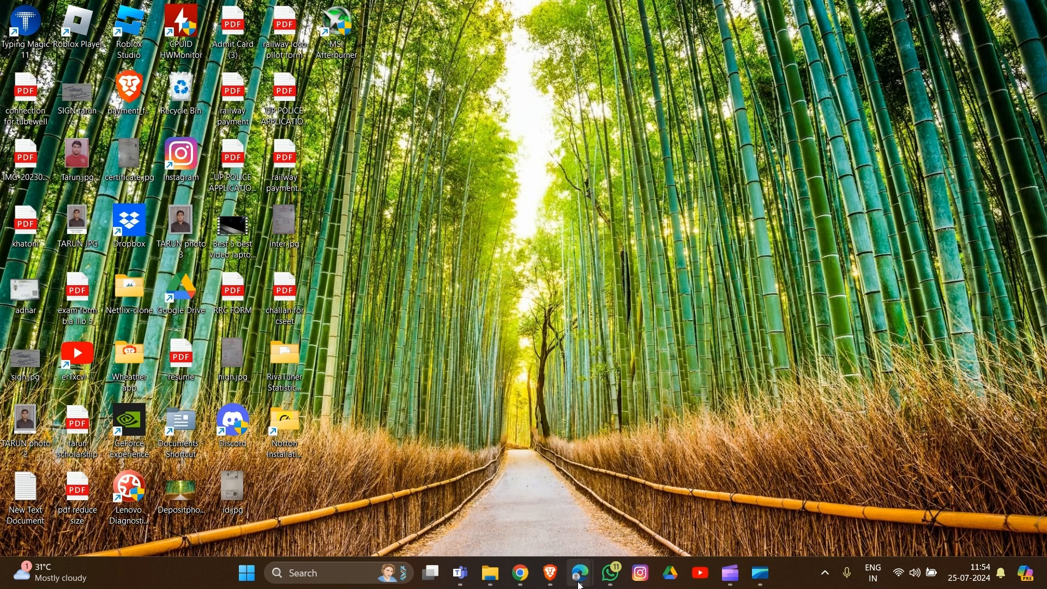
Step: Reach the Manage extensions page listing the VPN, McAfee WebAdvisor, Google Docs Offline and Google Translate
{"action": "left_click", "coordinate": [581, 576]}
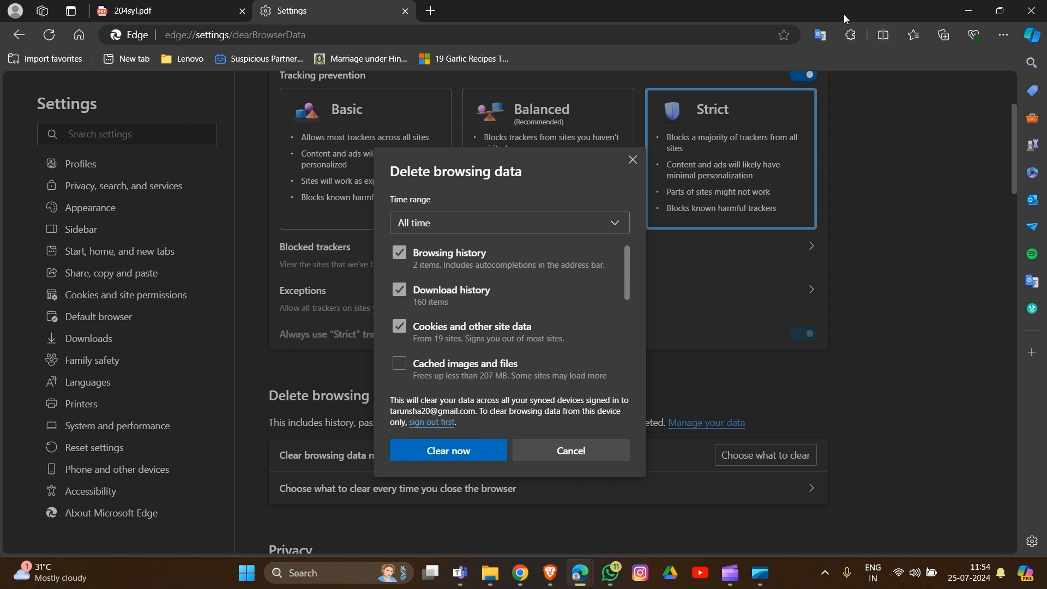
{"action": "left_click", "coordinate": [850, 35]}
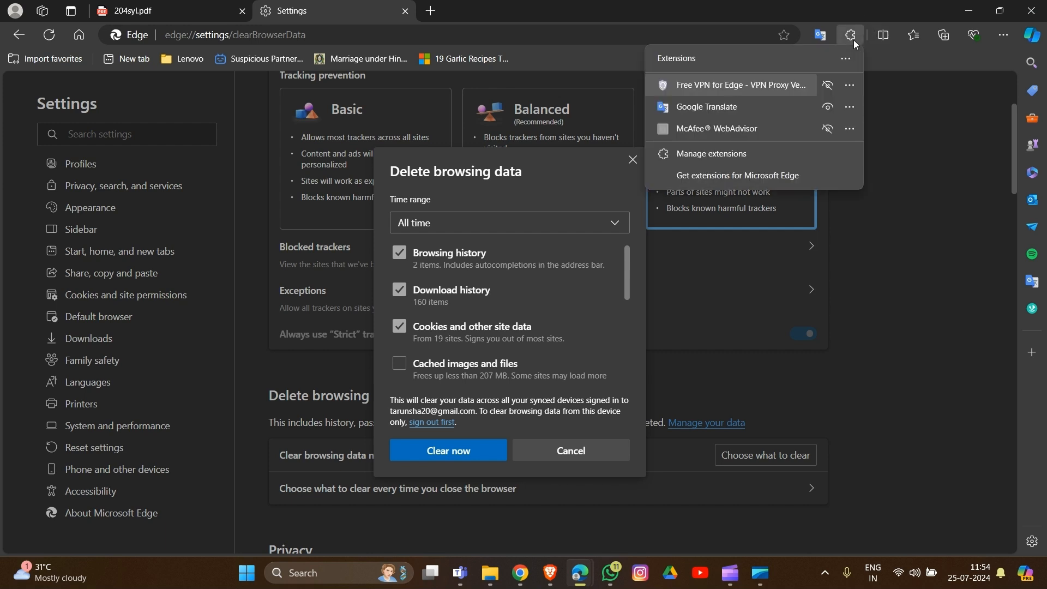
{"action": "mouse_move", "coordinate": [730, 162]}
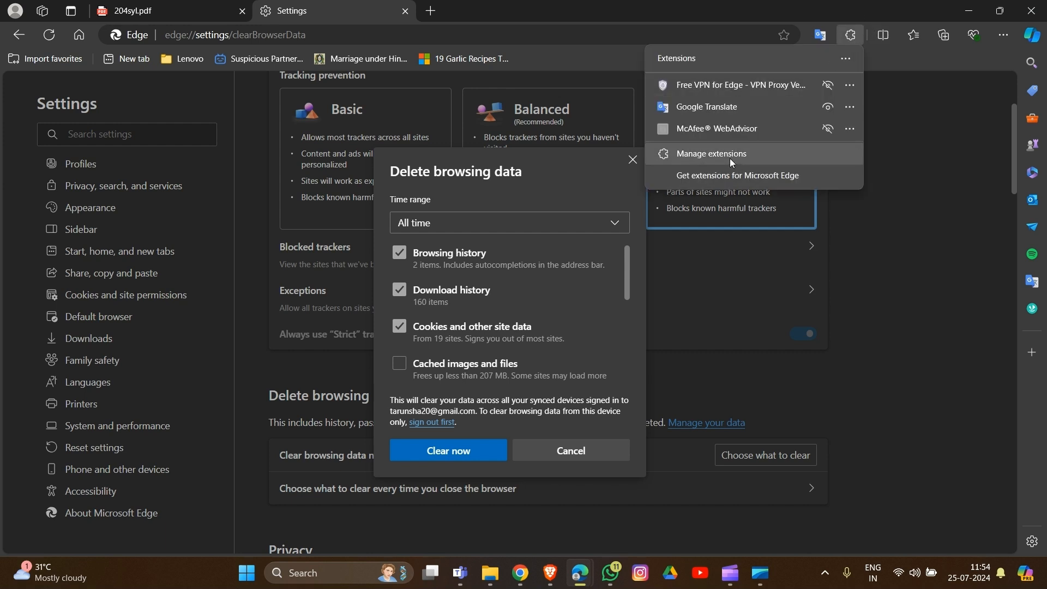
{"action": "left_click", "coordinate": [712, 154]}
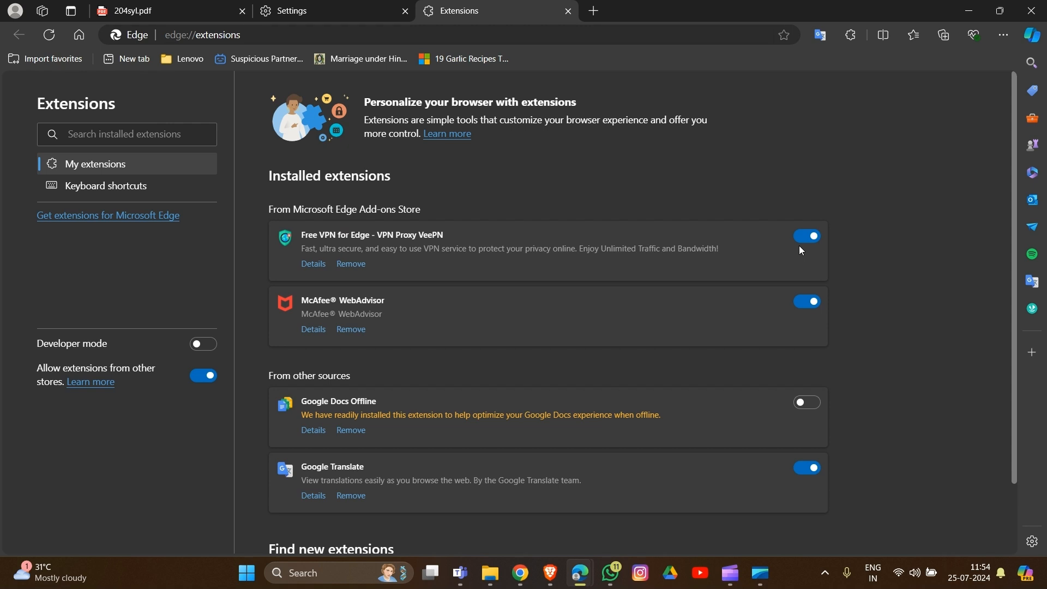
{"action": "left_click", "coordinate": [806, 235]}
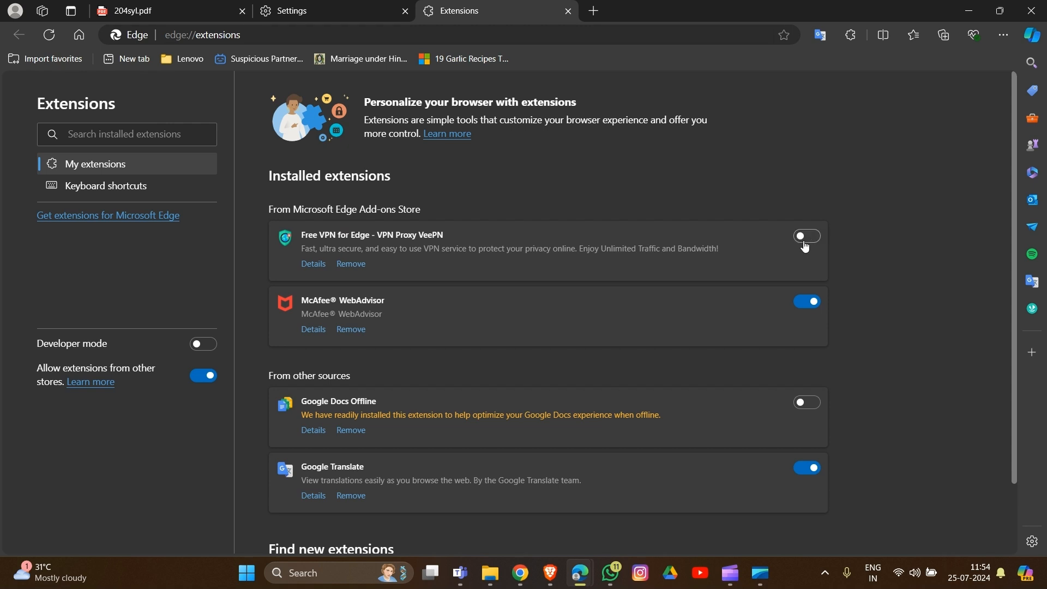
{"action": "left_click", "coordinate": [805, 236]}
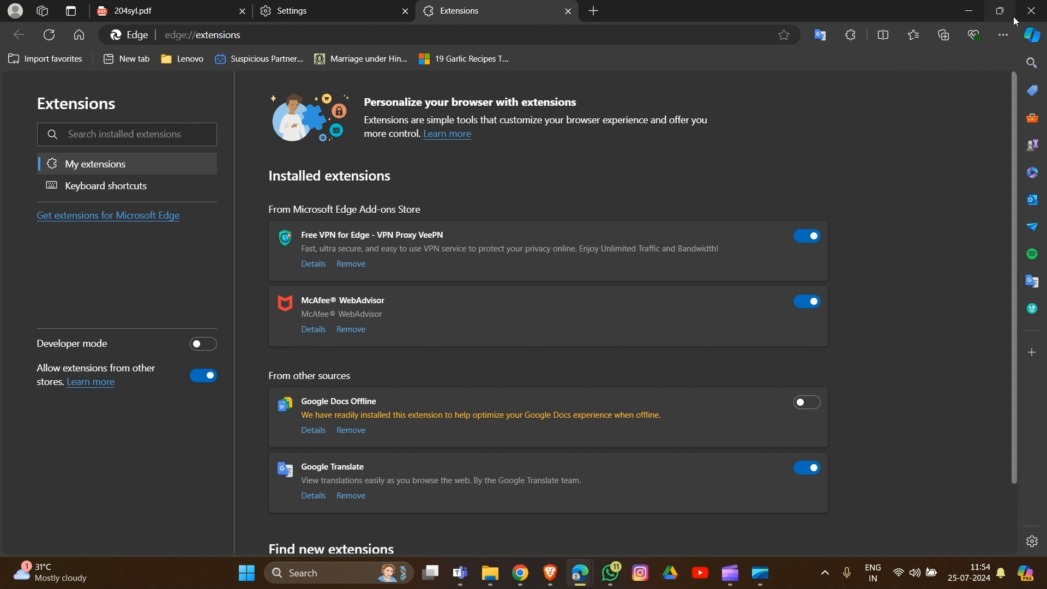
{"action": "left_click", "coordinate": [1002, 35]}
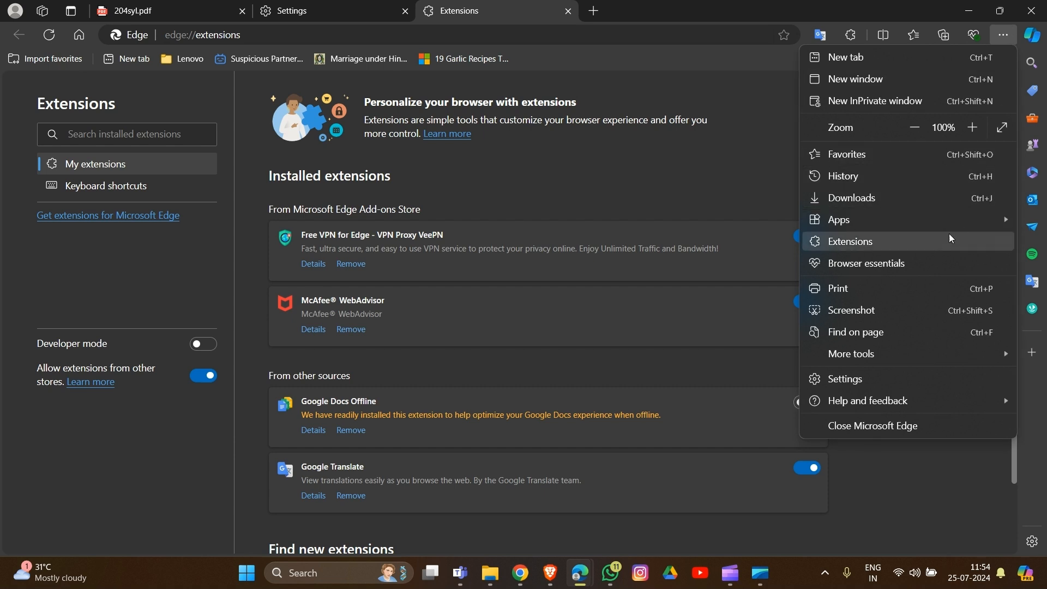
{"action": "left_click", "coordinate": [850, 35]}
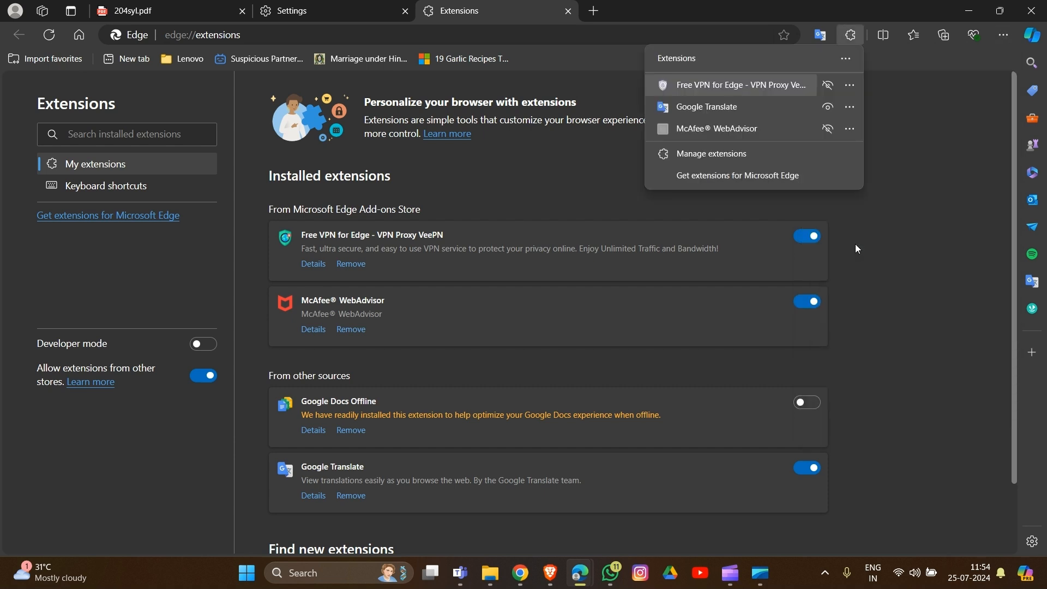
{"action": "left_click", "coordinate": [733, 159]}
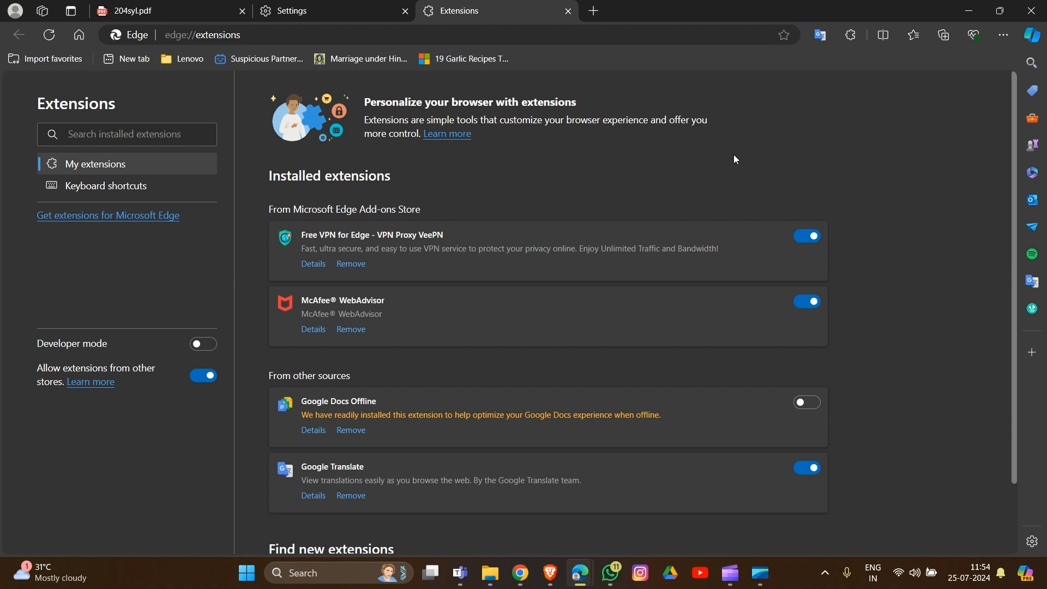
{"action": "mouse_move", "coordinate": [821, 319]}
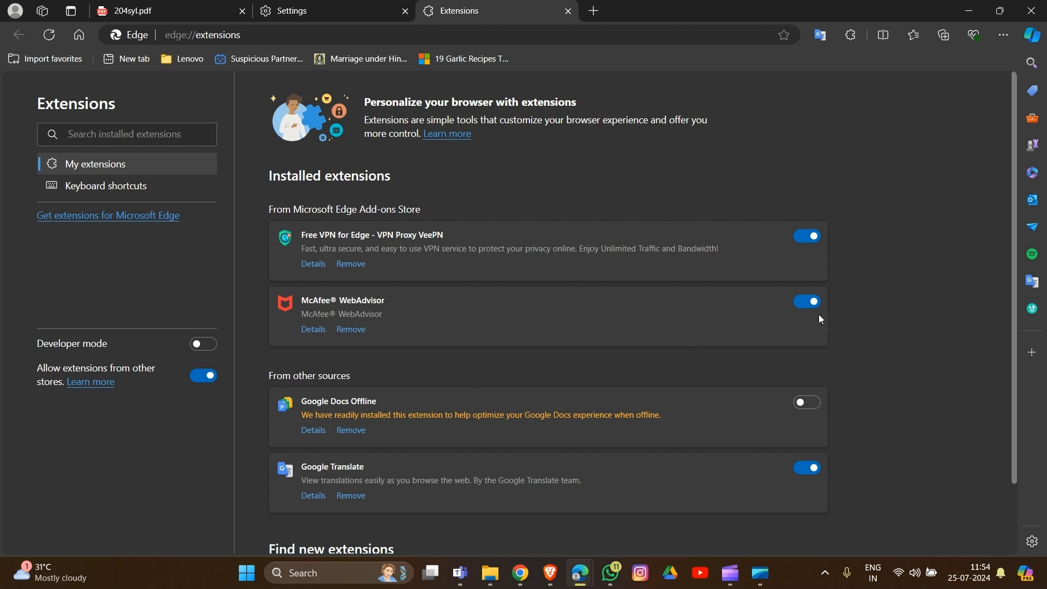
{"action": "mouse_move", "coordinate": [352, 282]}
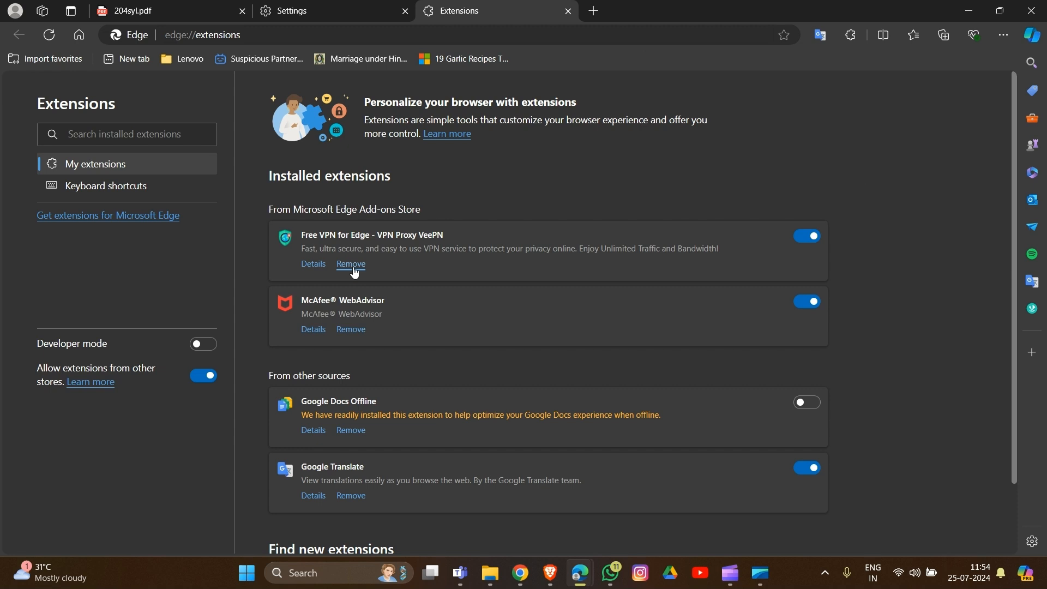
{"action": "mouse_move", "coordinate": [473, 253]}
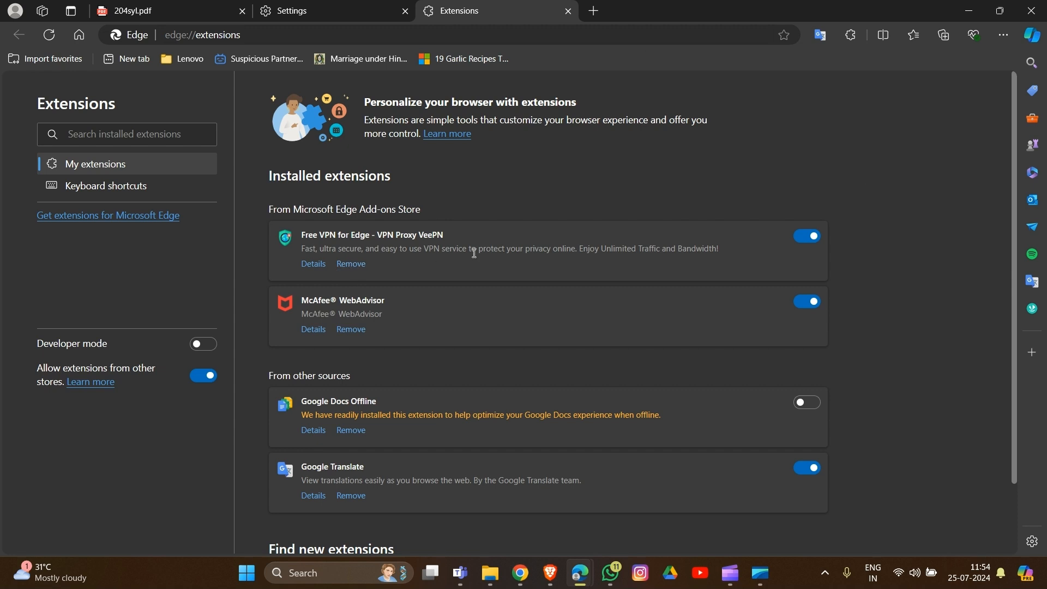